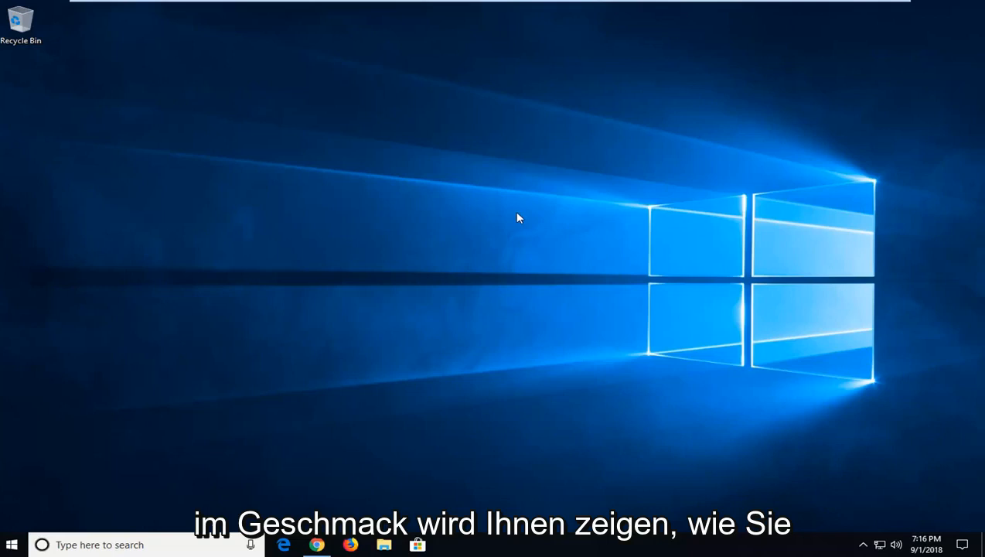
{"action": "mouse_move", "coordinate": [848, 203]}
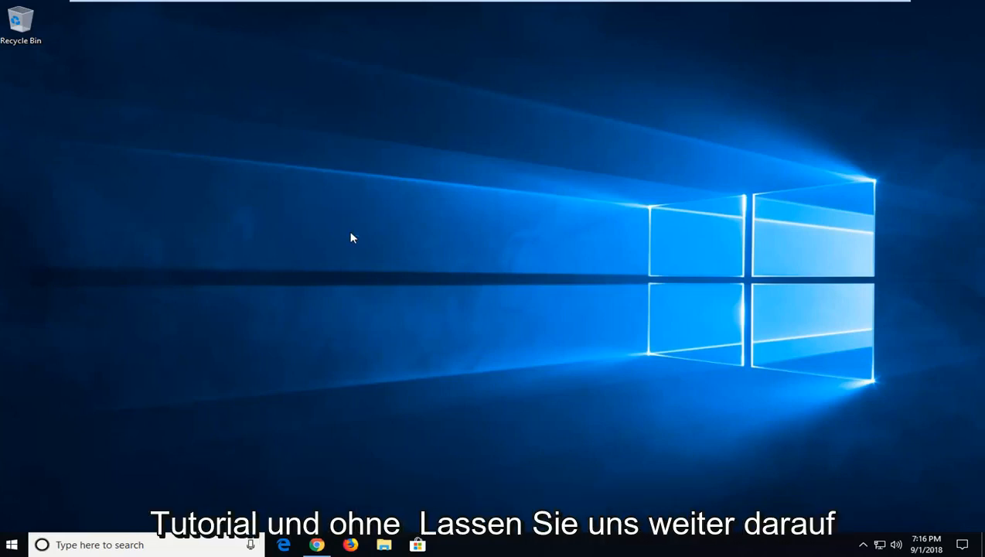
{"action": "mouse_move", "coordinate": [345, 289]}
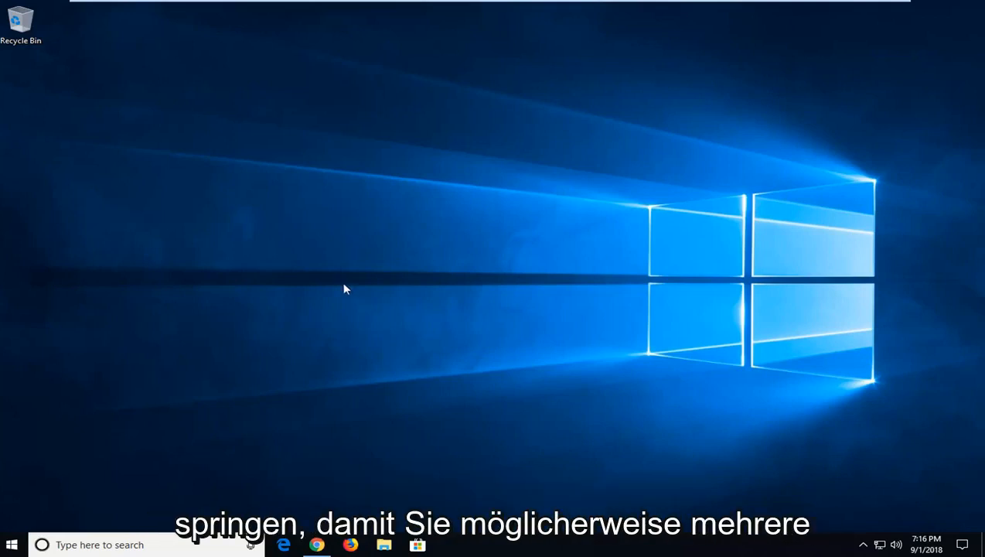
{"action": "mouse_move", "coordinate": [866, 238]}
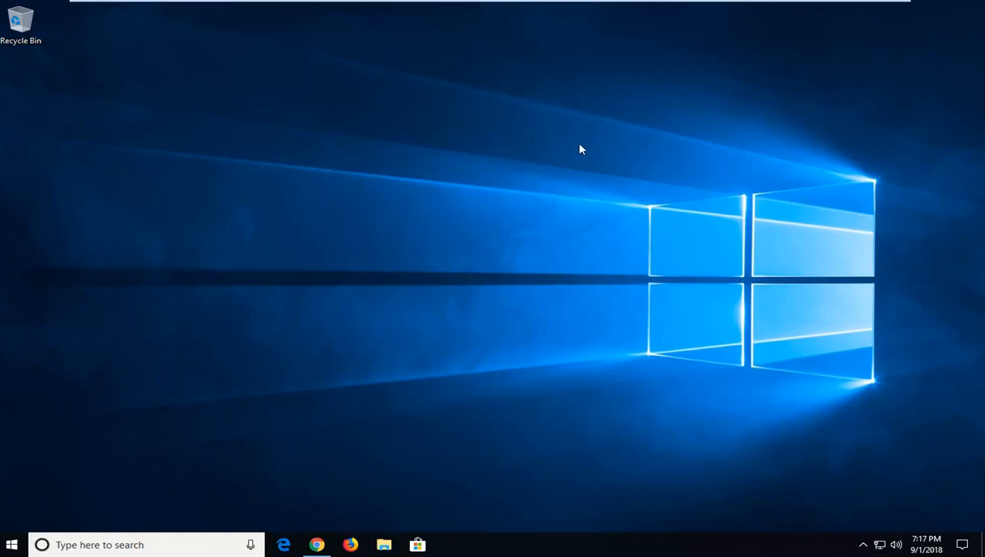
{"action": "mouse_move", "coordinate": [527, 164]}
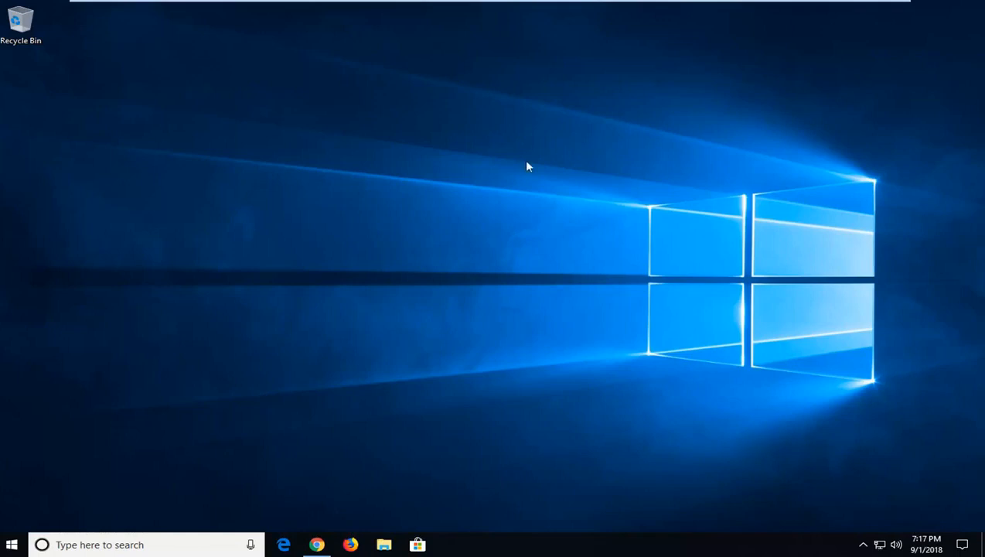
{"action": "mouse_move", "coordinate": [340, 432]}
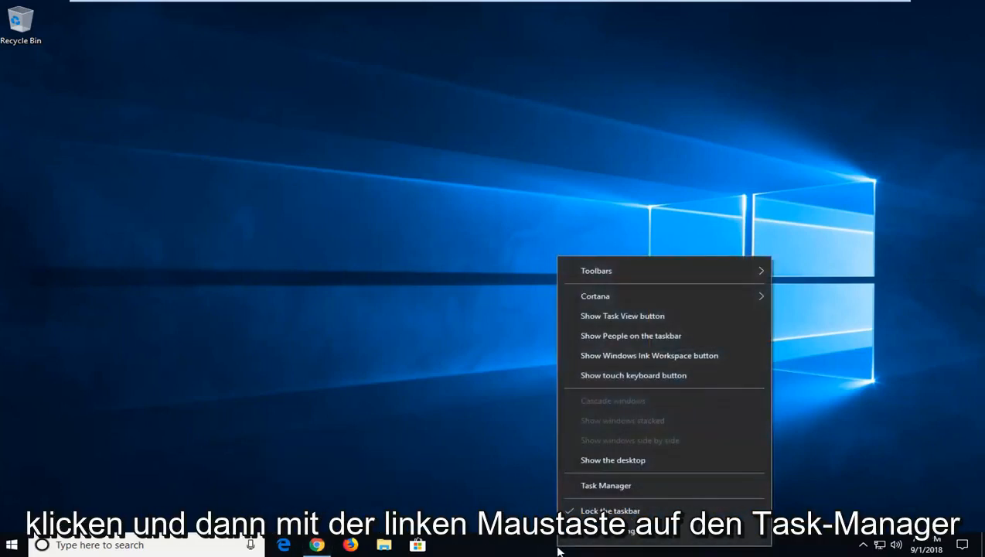
Launch Task Manager from the taskbar menu and select the Windows Explorer app entry.
{"action": "left_click", "coordinate": [606, 485]}
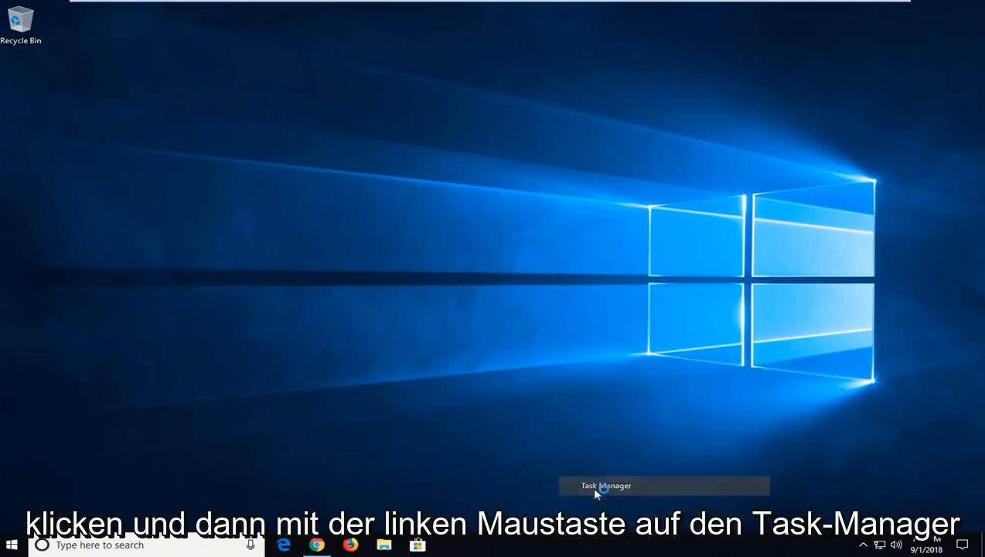
{"action": "left_click", "coordinate": [597, 491]}
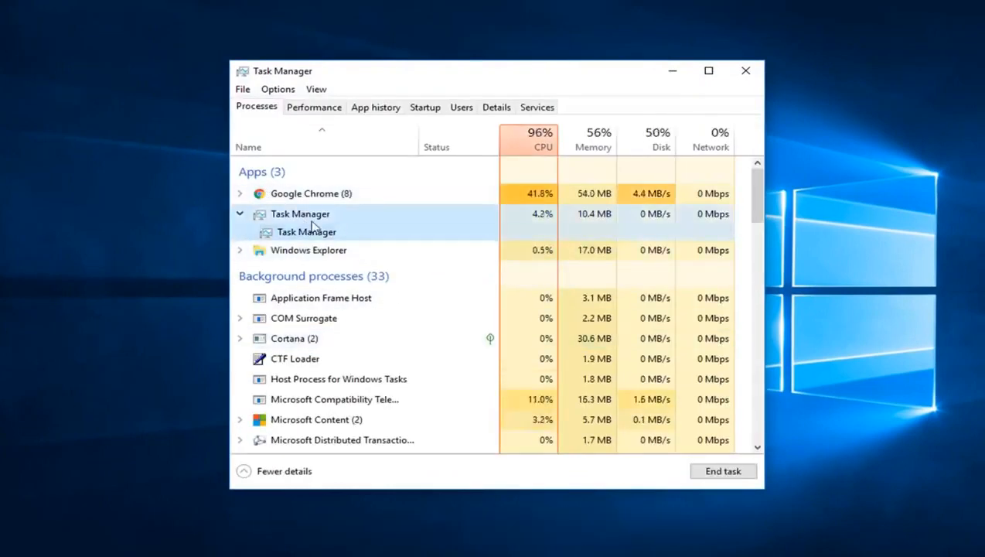
{"action": "left_click", "coordinate": [307, 250]}
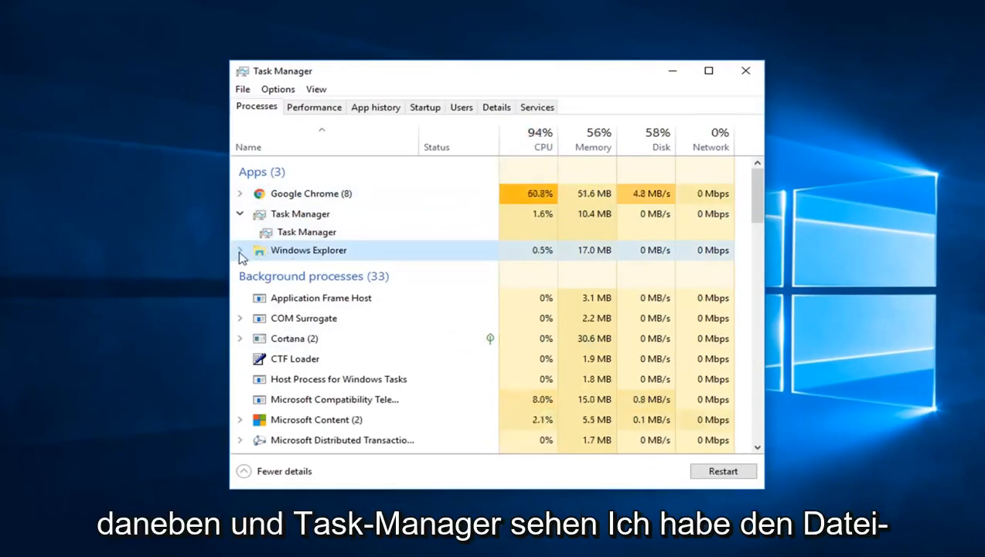
Expand Windows Explorer and use Bring to front on its File Explorer window.
{"action": "left_click", "coordinate": [240, 250]}
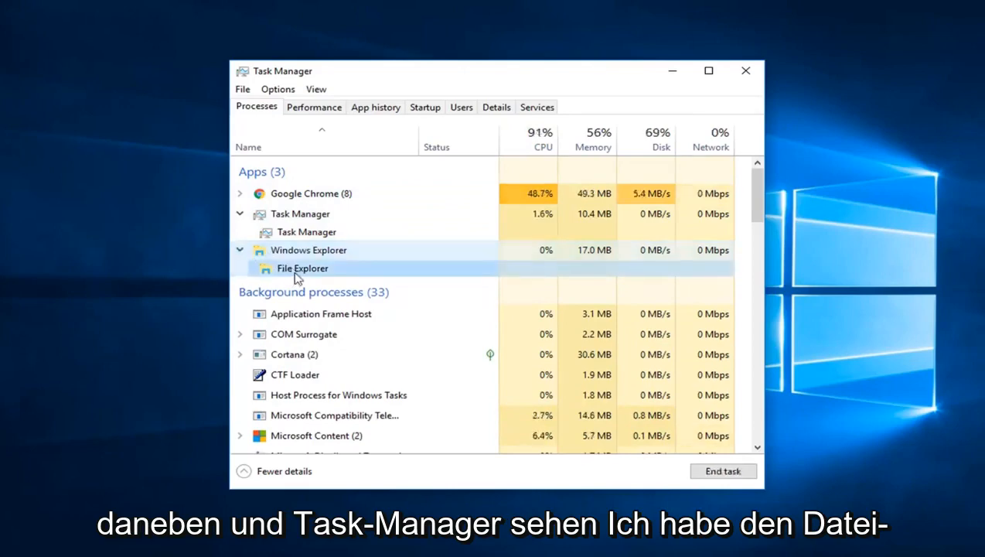
{"action": "right_click", "coordinate": [291, 268]}
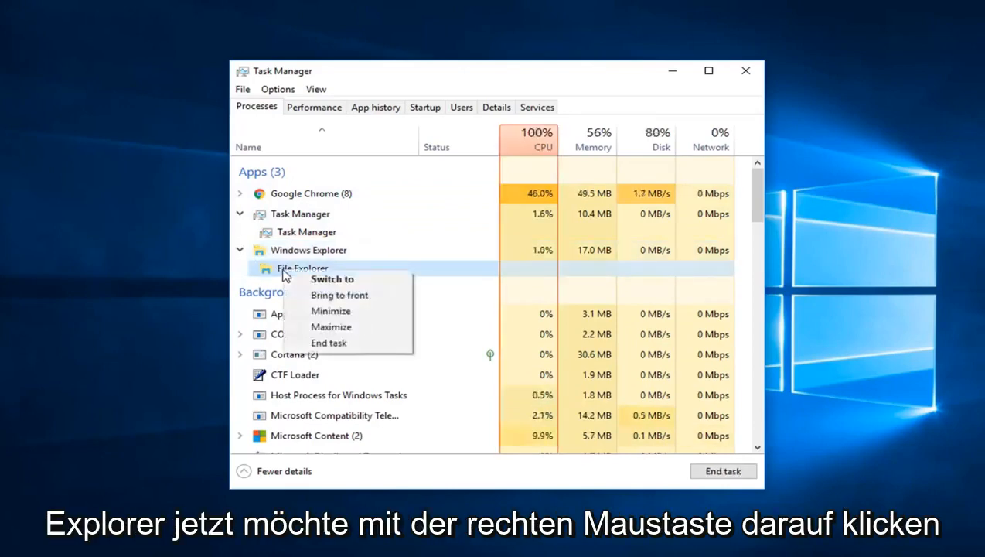
{"action": "left_click", "coordinate": [332, 278]}
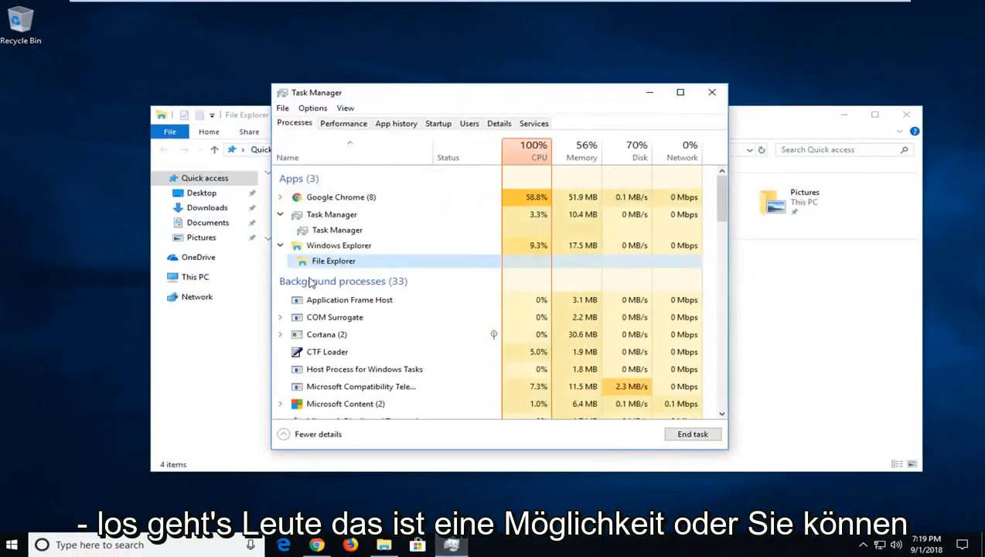
Minimize the File Explorer window from Task Manager, then close Task Manager.
{"action": "right_click", "coordinate": [333, 261]}
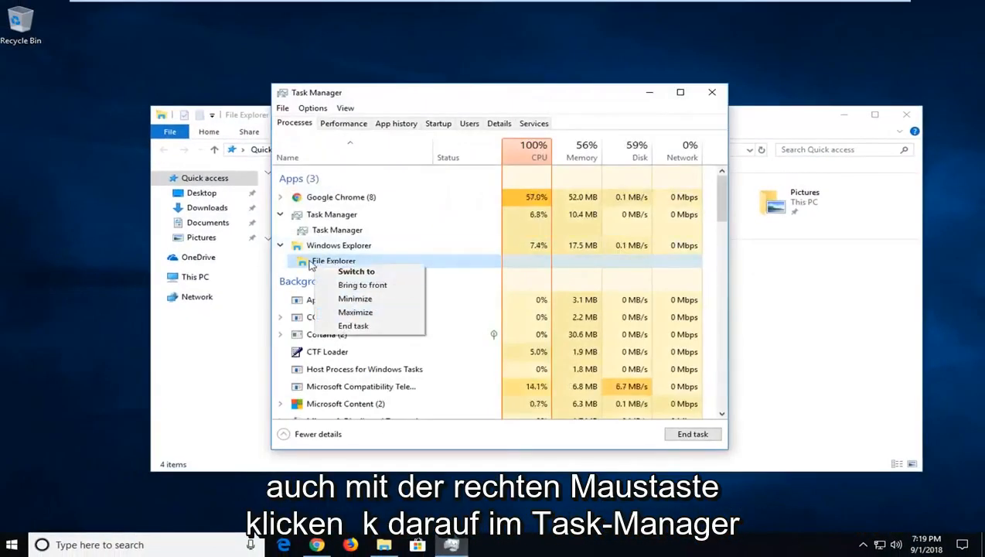
{"action": "left_click", "coordinate": [356, 271]}
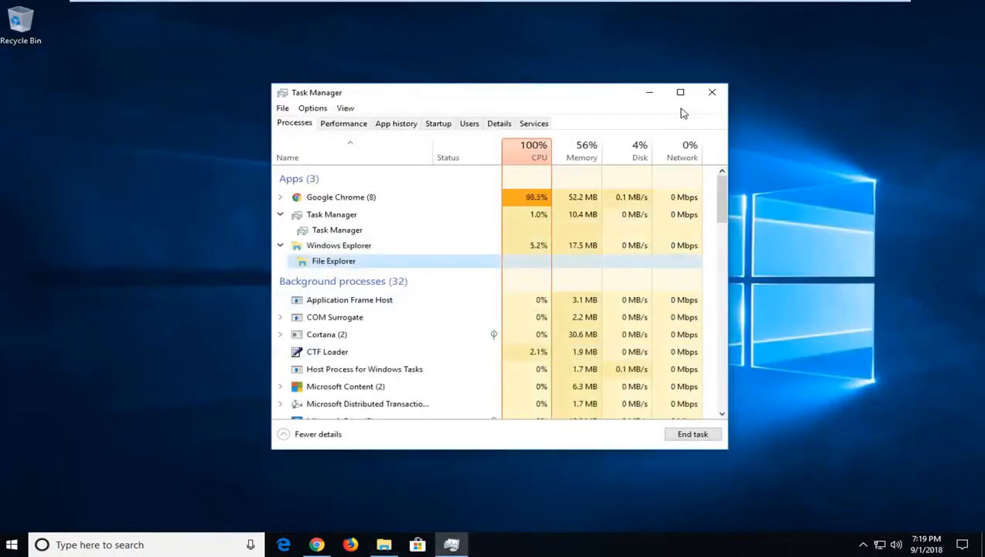
{"action": "left_click", "coordinate": [712, 92]}
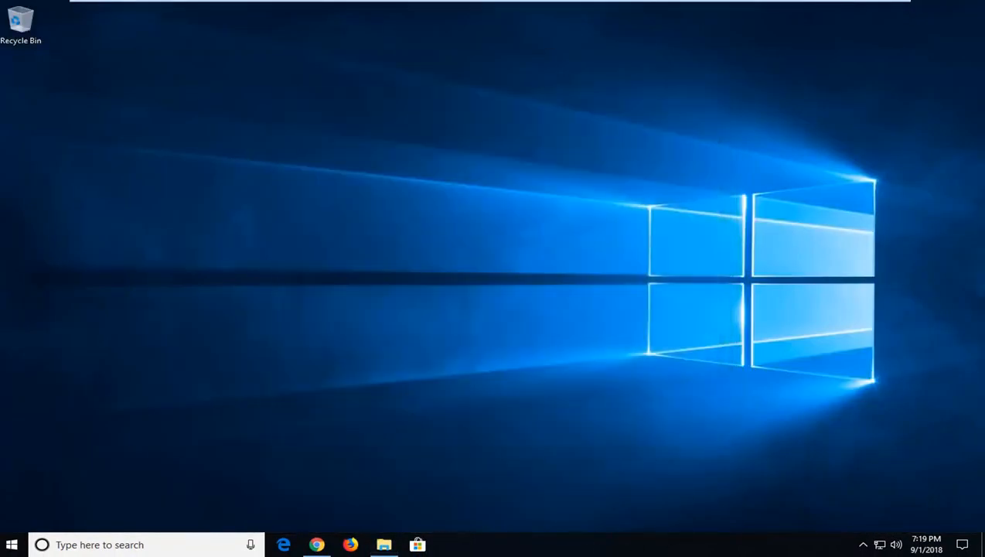
{"action": "mouse_move", "coordinate": [566, 542]}
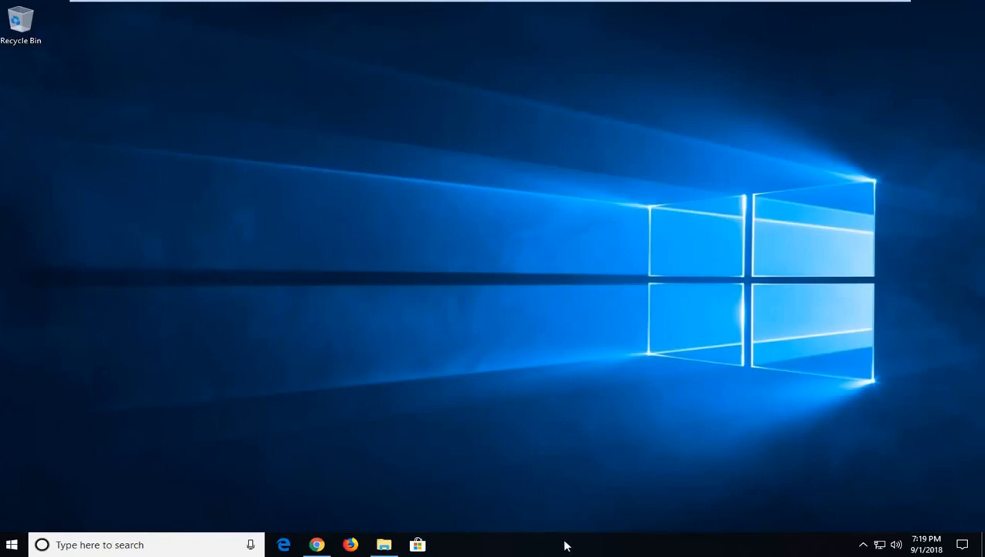
Right-click an empty taskbar area to show Cascade windows and other arrangement options.
{"action": "right_click", "coordinate": [566, 544]}
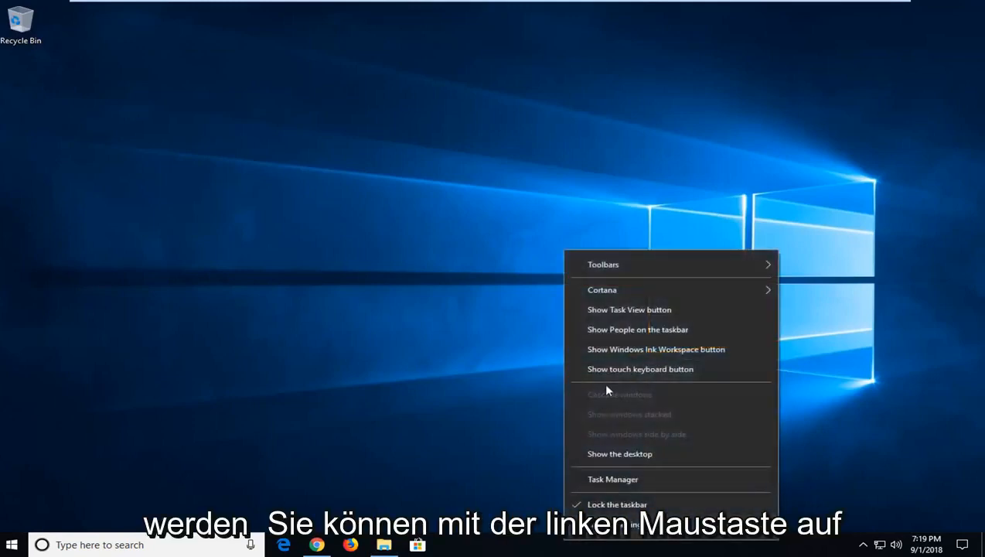
{"action": "mouse_move", "coordinate": [611, 333]}
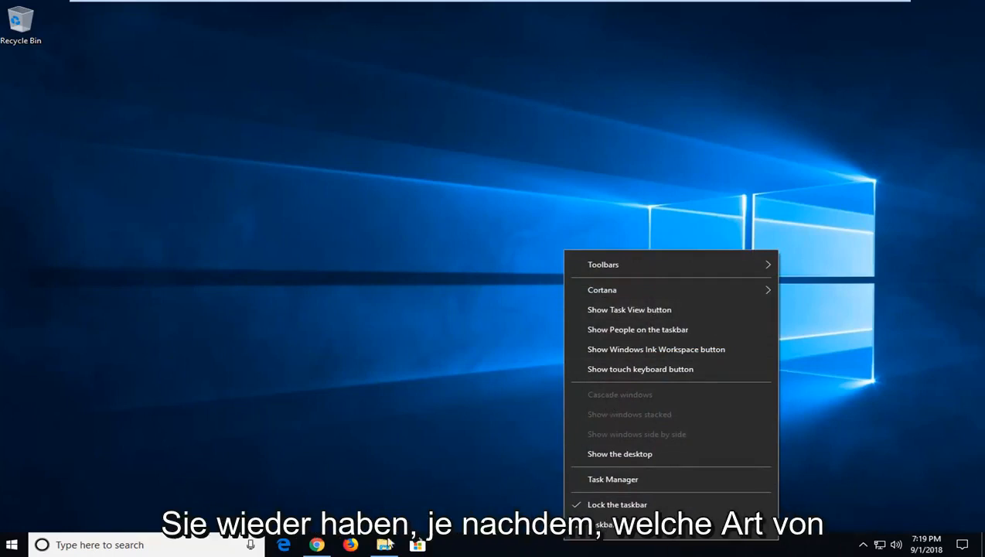
{"action": "mouse_move", "coordinate": [620, 398]}
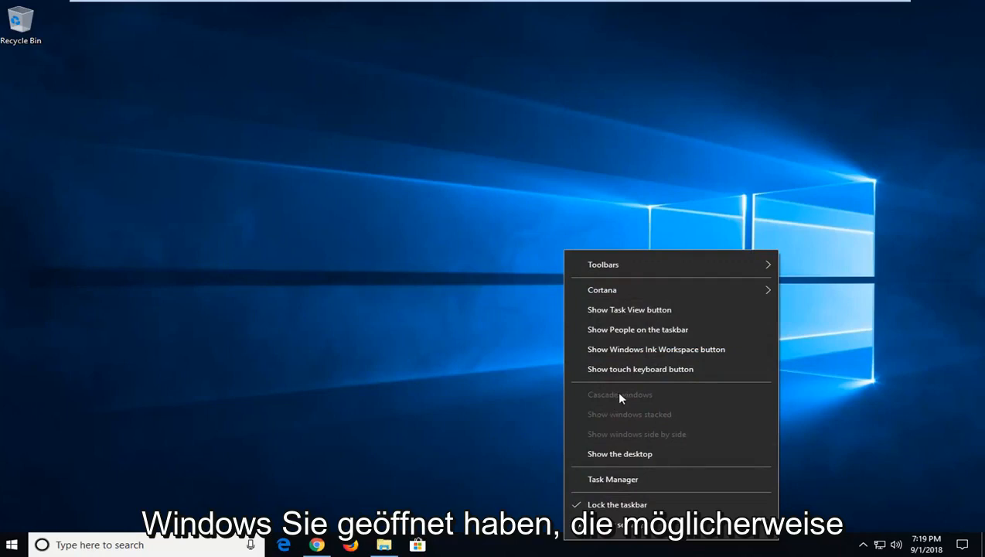